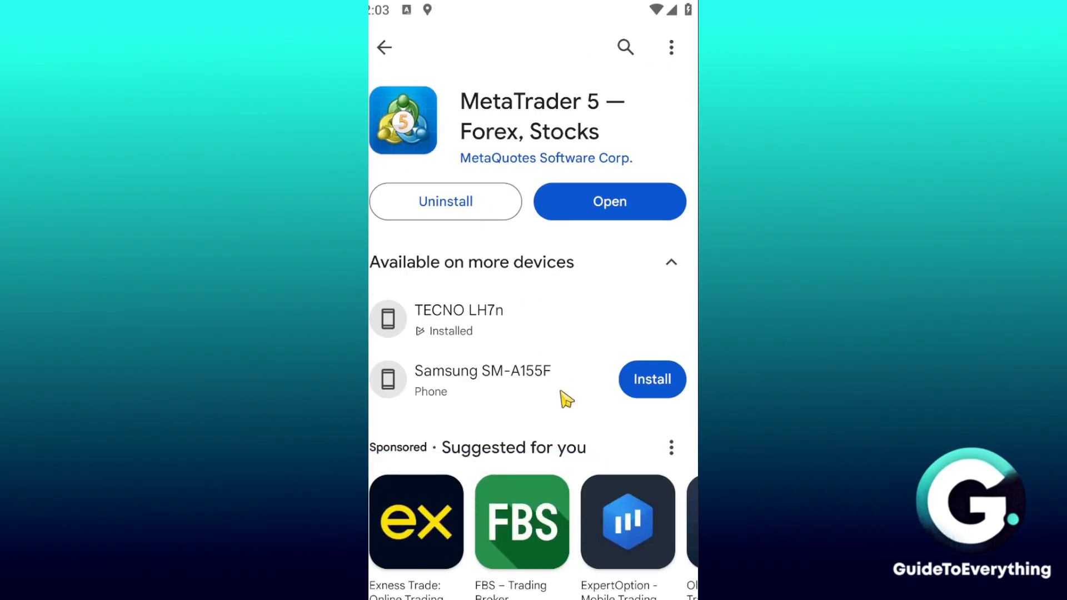
{"action": "mouse_move", "coordinate": [545, 380]}
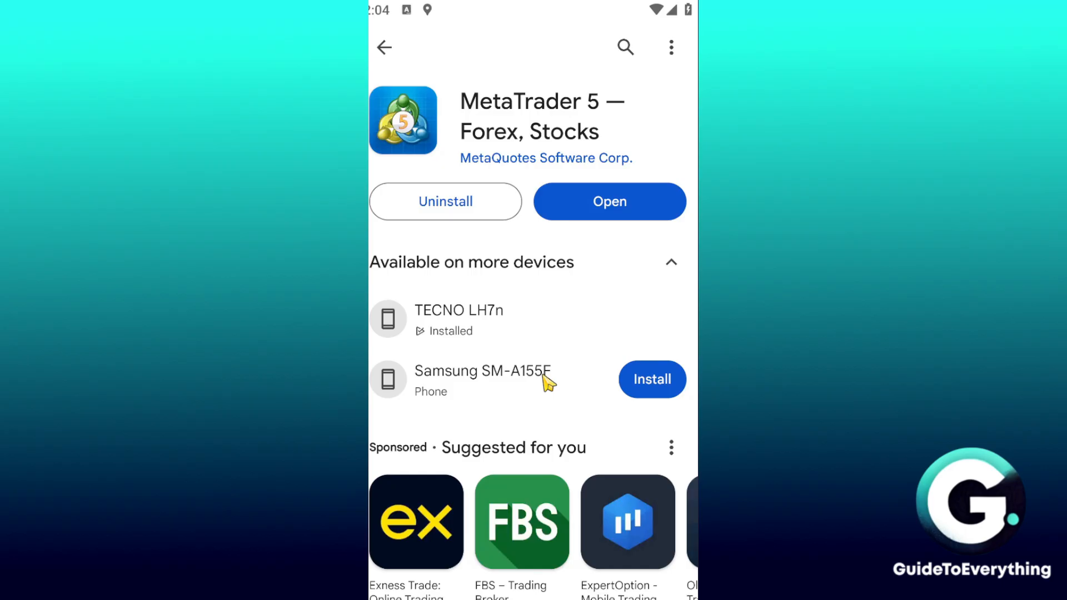
Launch MetaTrader 5, briefly view the EURUSD chart, and return to the Quotes list
{"action": "left_click", "coordinate": [609, 201]}
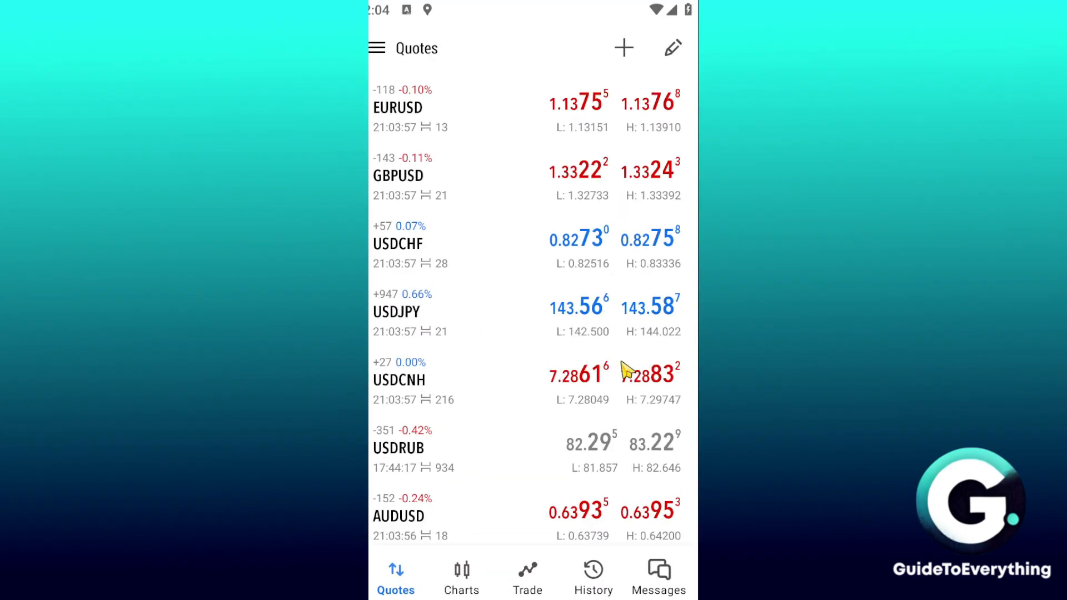
{"action": "left_click", "coordinate": [461, 577]}
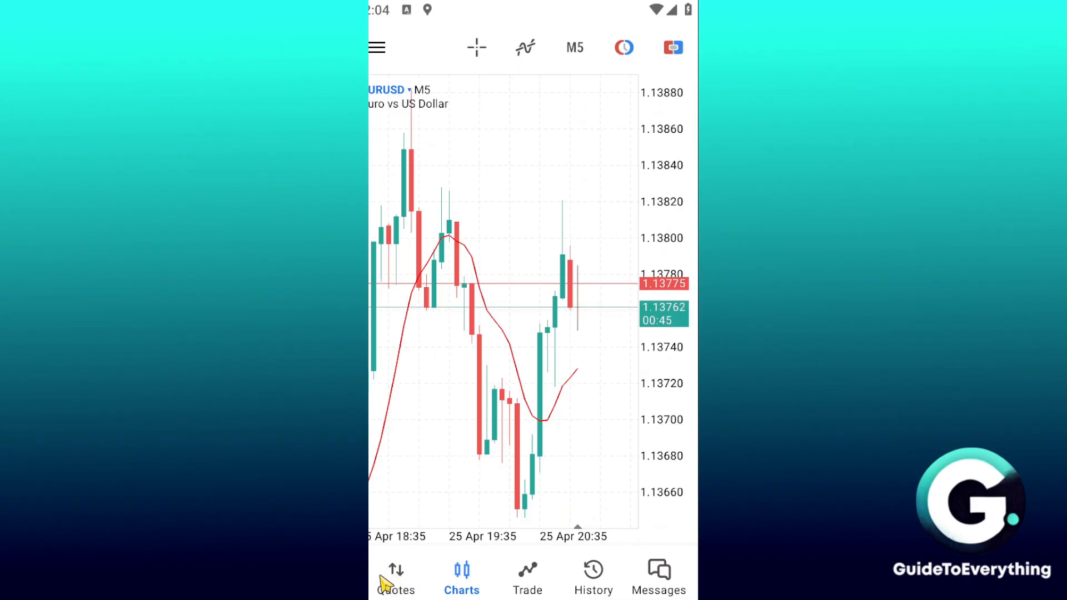
{"action": "left_click", "coordinate": [396, 577]}
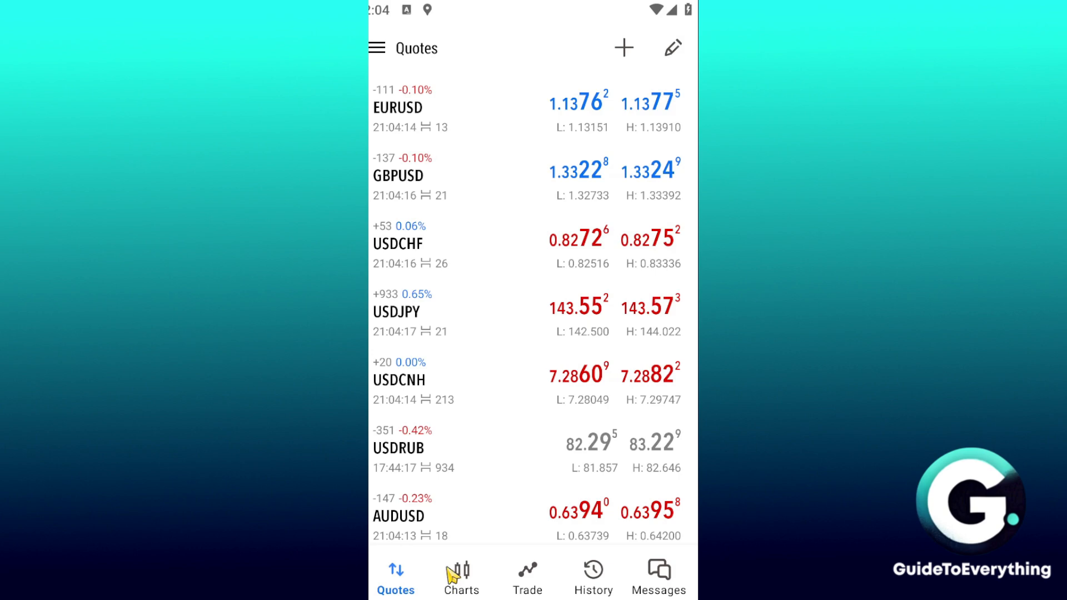
{"action": "scroll", "scroll_direction": "up", "scroll_amount": 3}
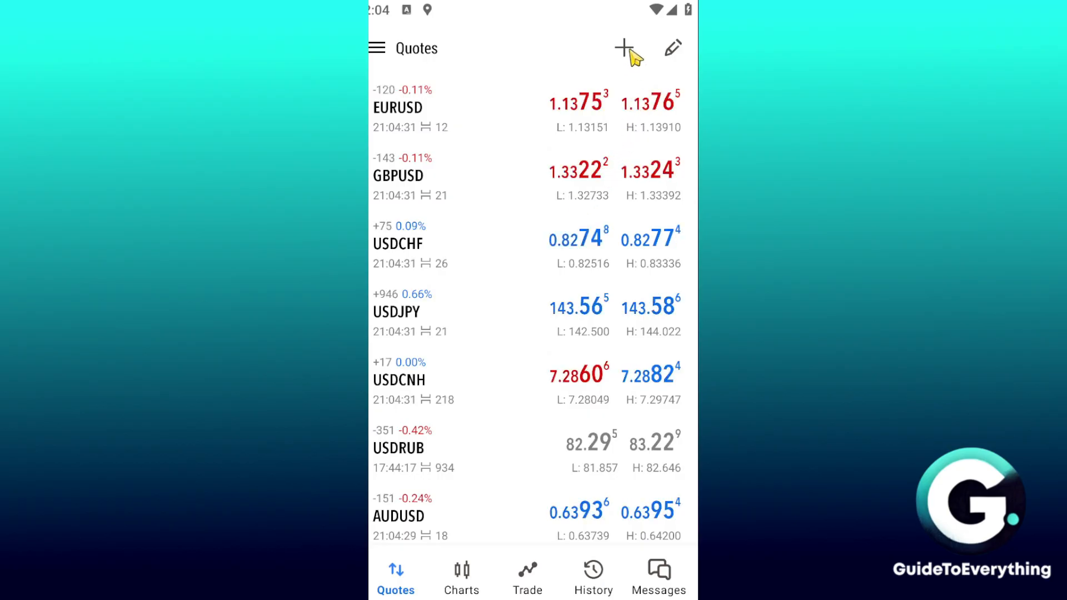
Search 'xau', add XAUUSD (Gold vs US Dollar) to Quotes, and go back to the list
{"action": "left_click", "coordinate": [619, 48]}
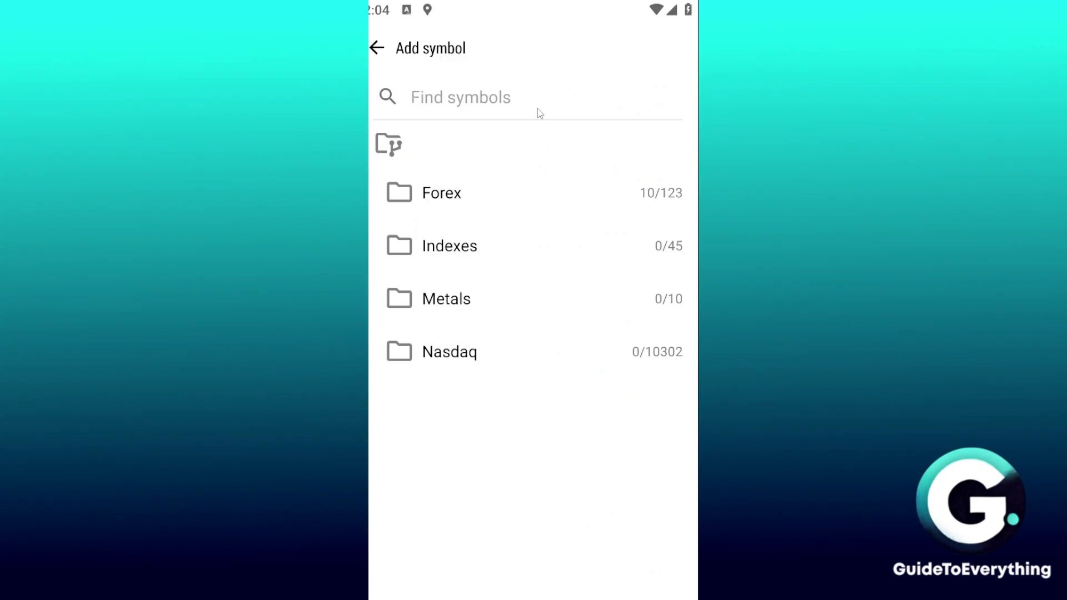
{"action": "type", "text": "xa"}
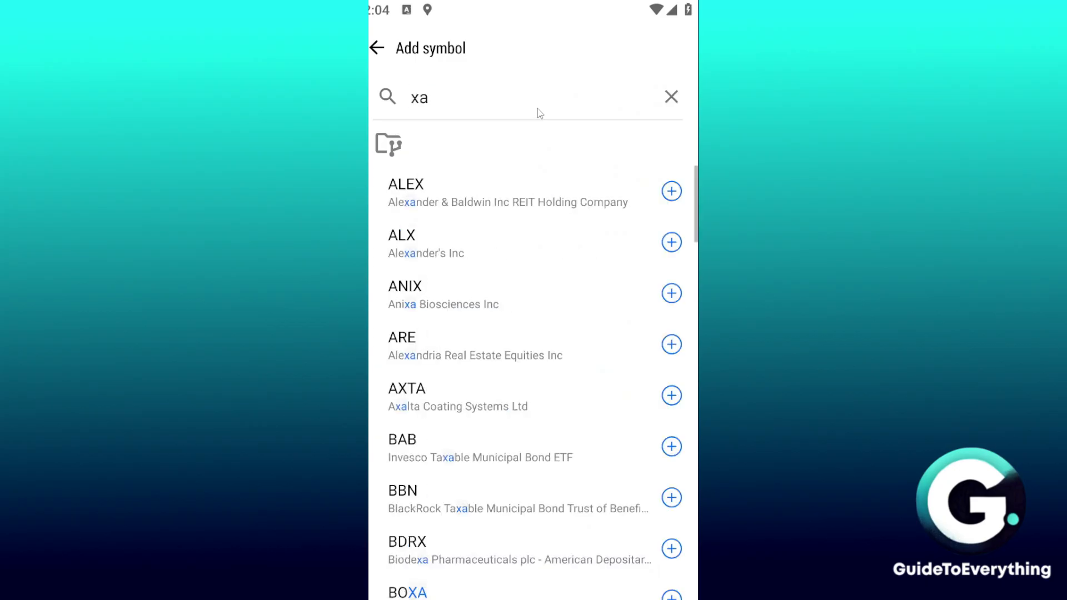
{"action": "type", "text": "u"}
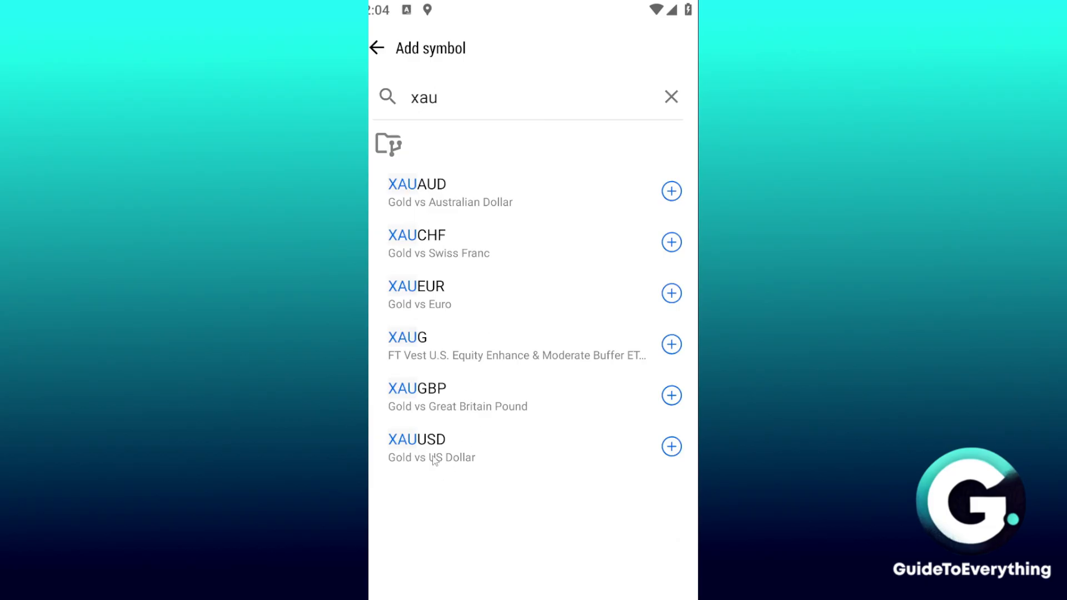
{"action": "mouse_move", "coordinate": [402, 475]}
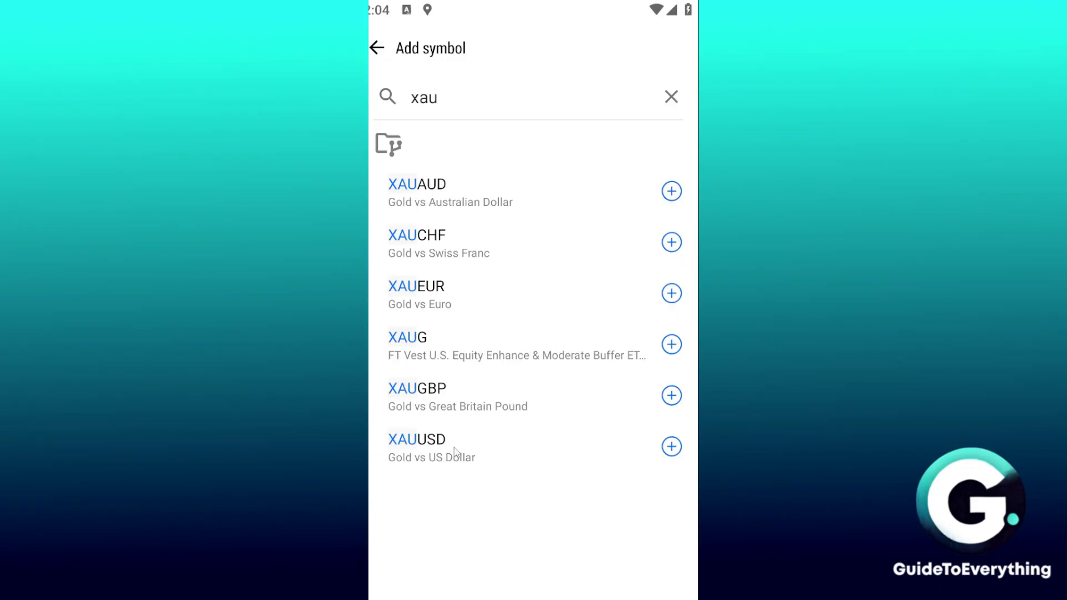
{"action": "mouse_move", "coordinate": [484, 207]}
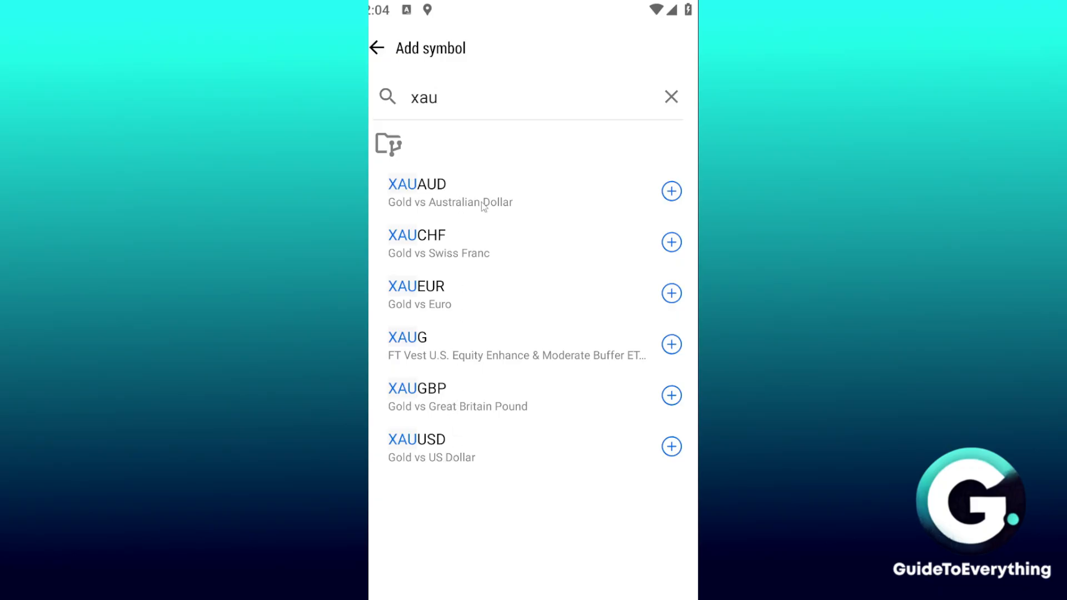
{"action": "mouse_move", "coordinate": [420, 212]}
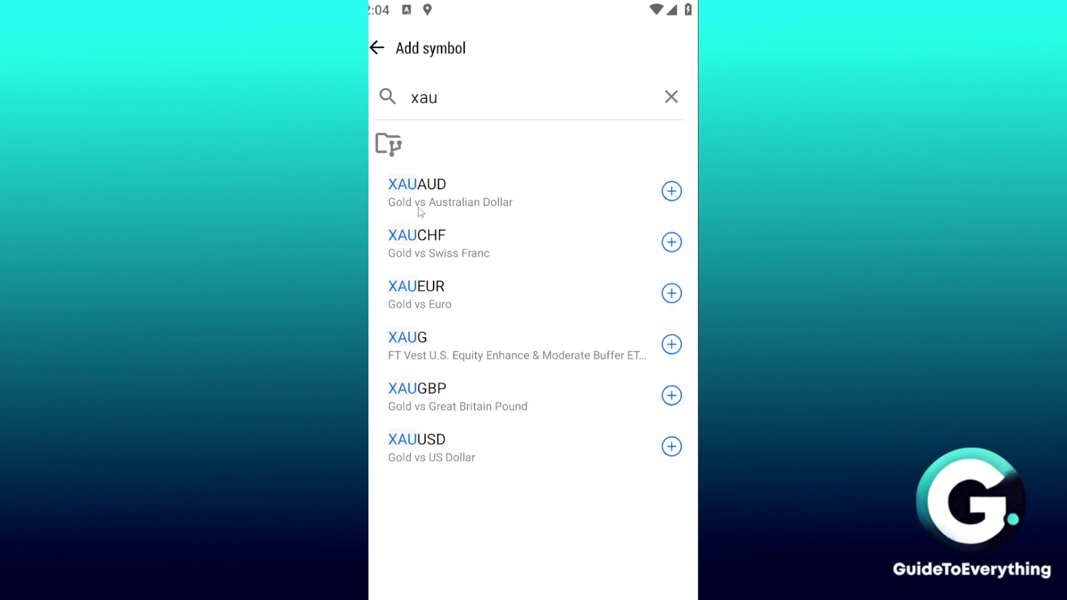
{"action": "mouse_move", "coordinate": [494, 210]}
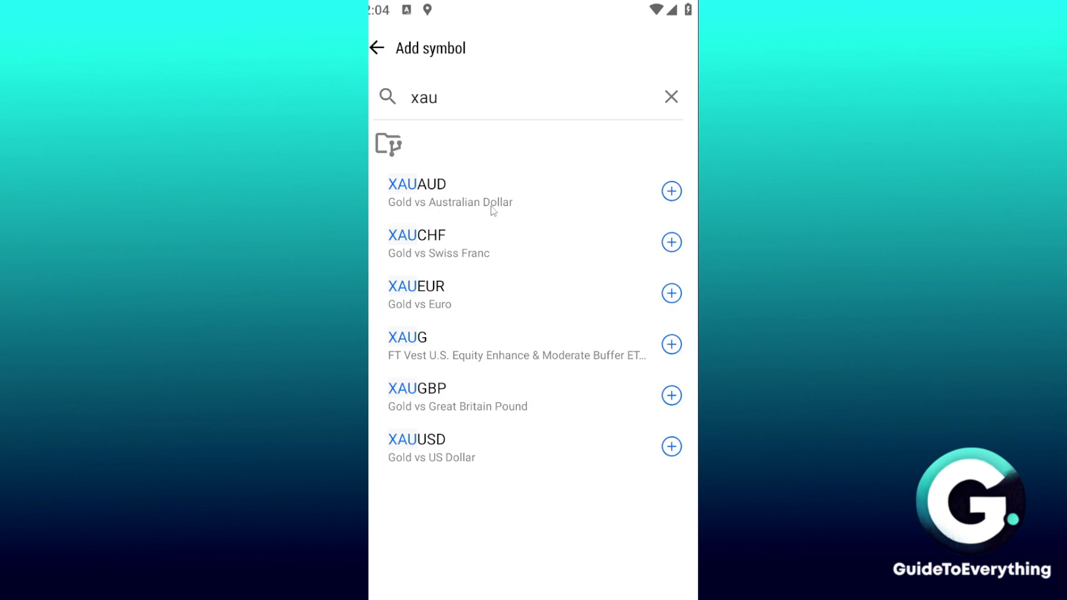
{"action": "mouse_move", "coordinate": [468, 262]}
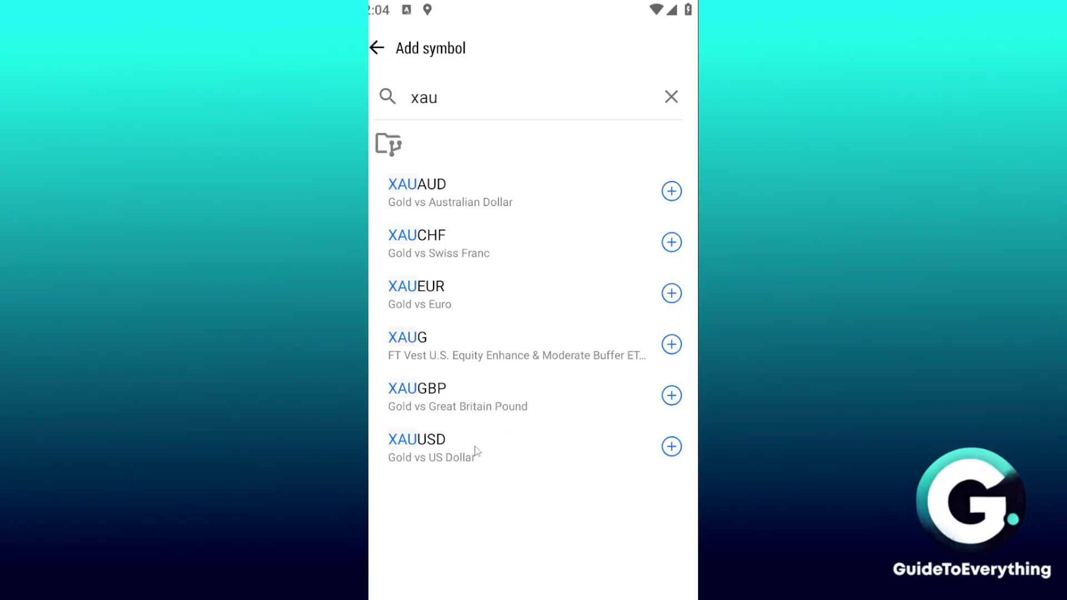
{"action": "left_click", "coordinate": [672, 447]}
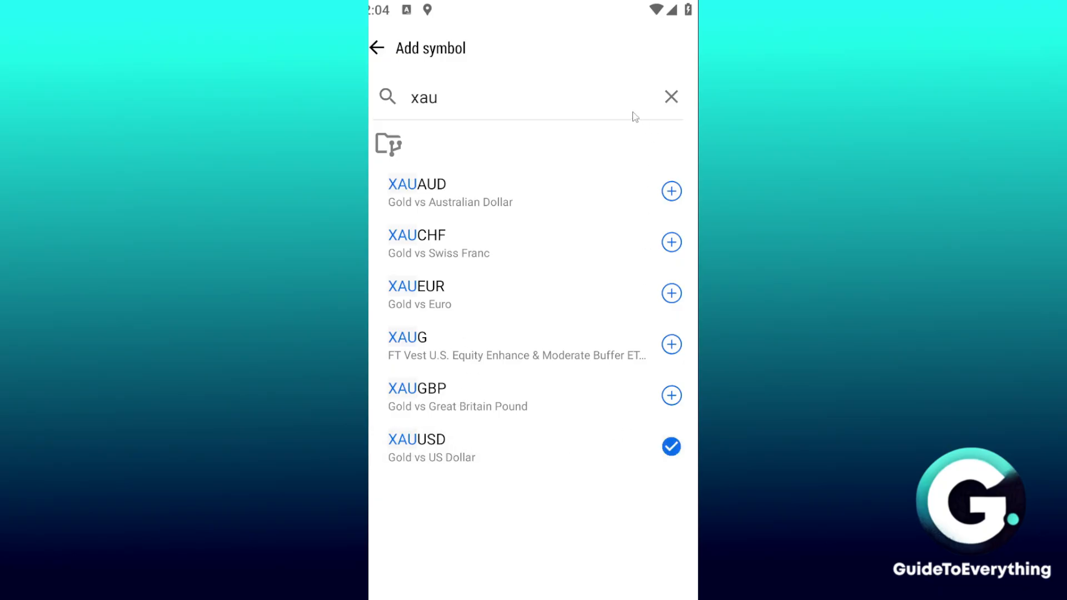
{"action": "left_click", "coordinate": [377, 48]}
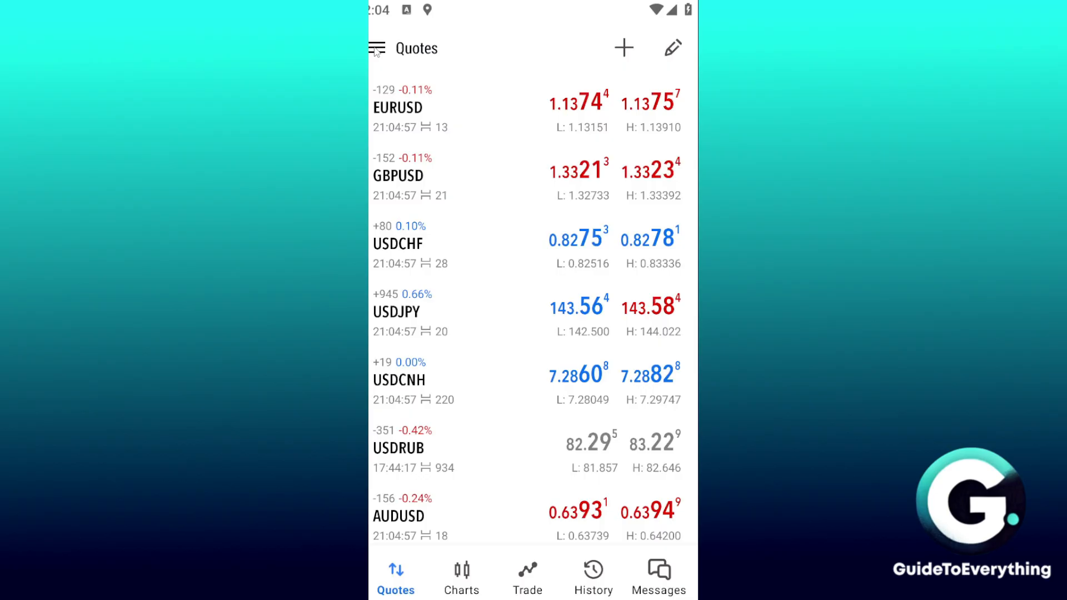
Find XAUUSD in the Quotes list and open its price chart
{"action": "scroll", "scroll_direction": "down", "scroll_amount": 3}
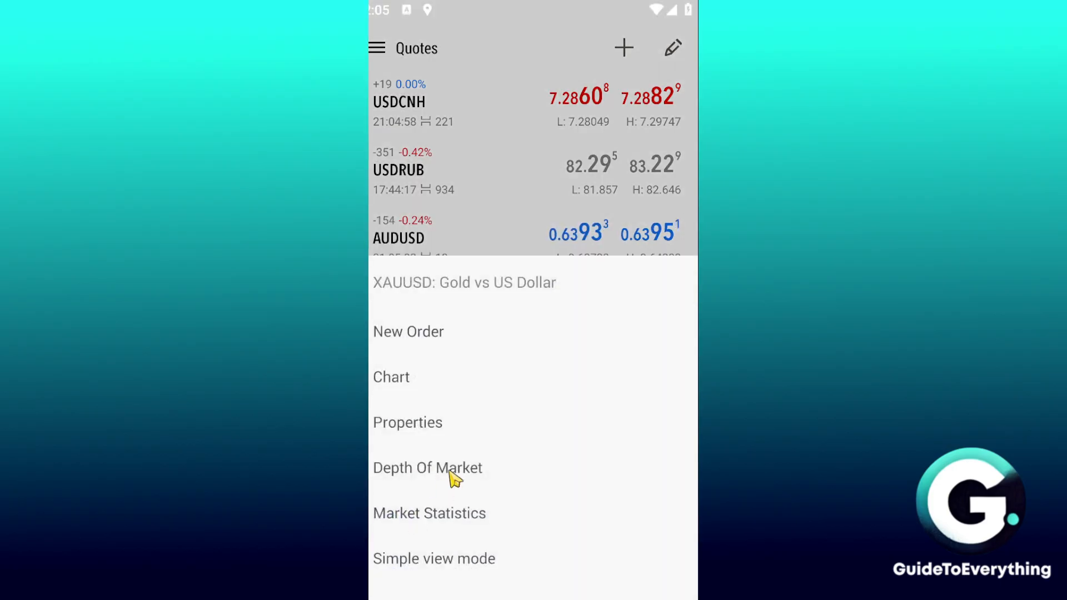
{"action": "left_click", "coordinate": [391, 377]}
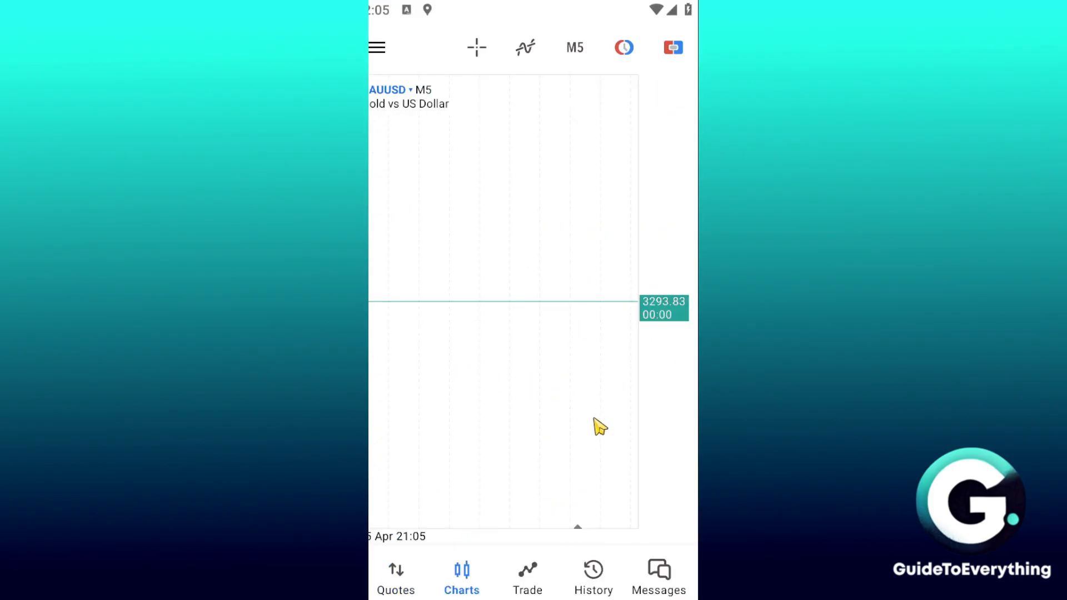